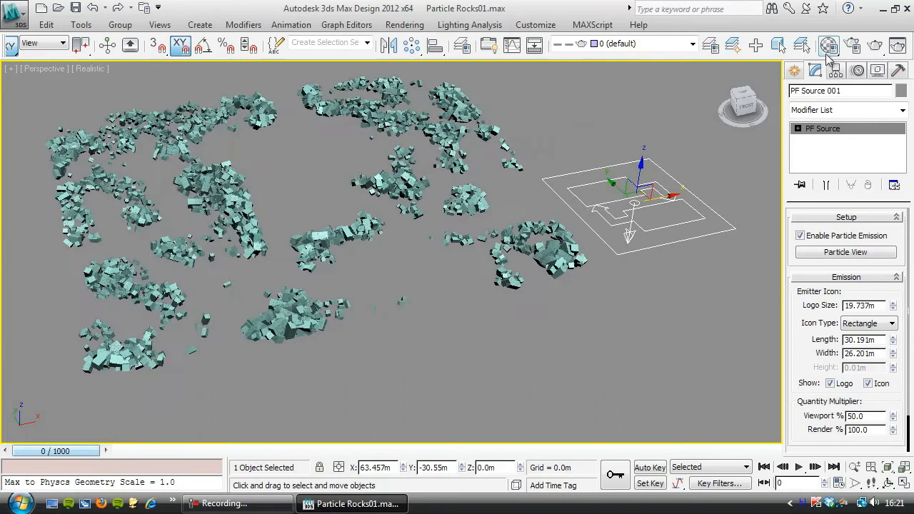
# - Create a Mesher at the world origin from PF Source 001 and convert it to Editable Mesh
pyautogui.click(848, 114)
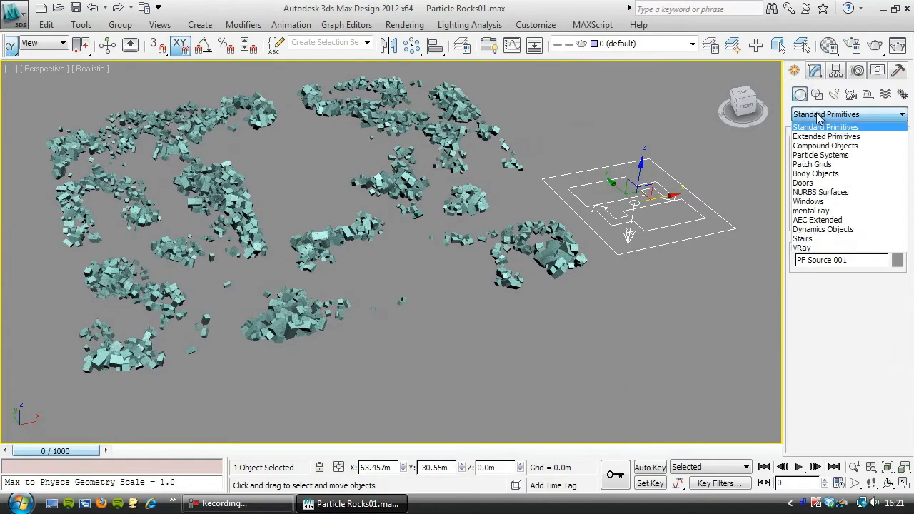
pyautogui.click(826, 145)
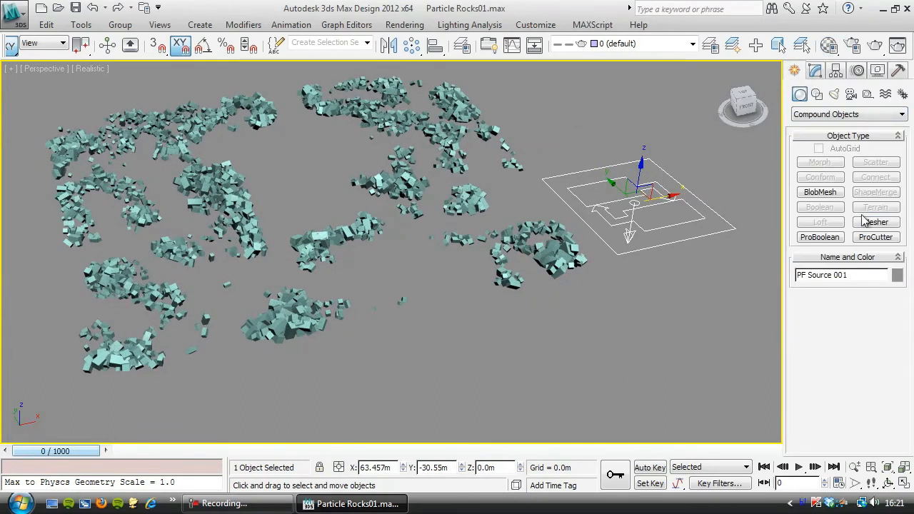
pyautogui.click(876, 222)
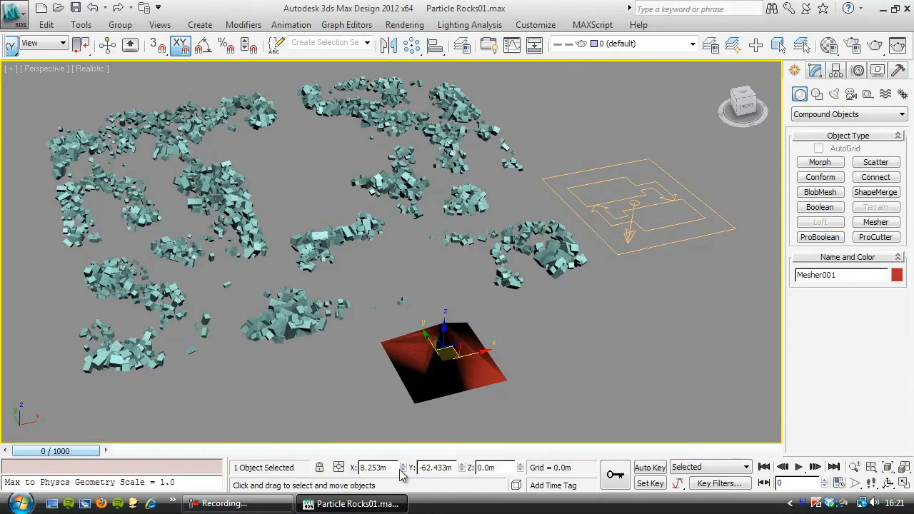
pyautogui.moveTo(443, 350); pyautogui.dragTo(293, 185)
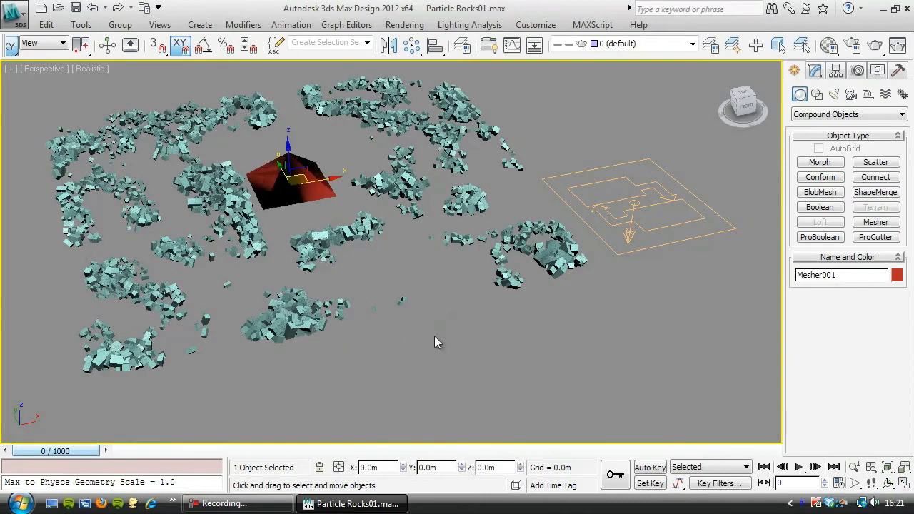
pyautogui.click(818, 70)
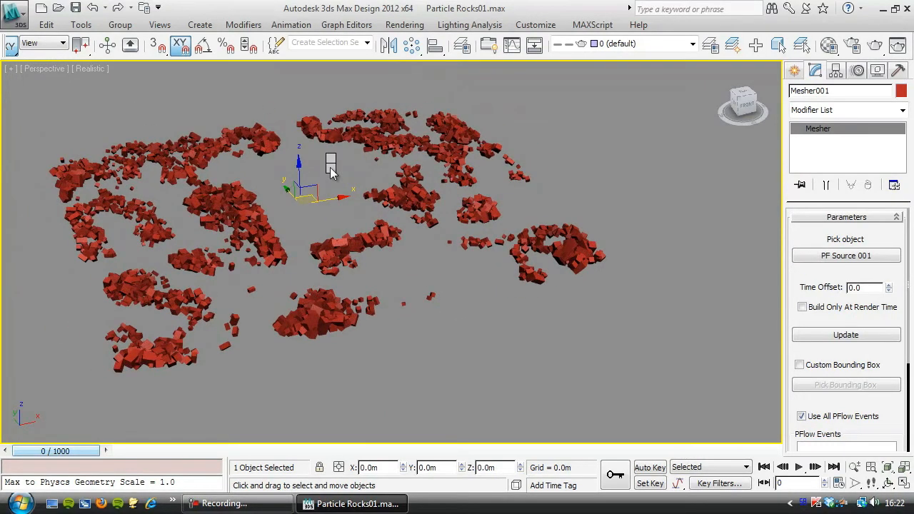
pyautogui.moveTo(395, 300)
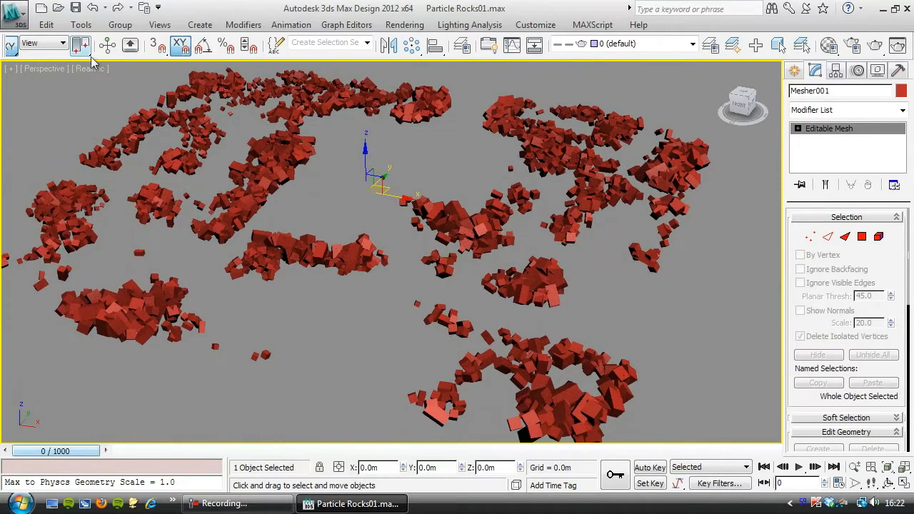
pyautogui.click(14, 13)
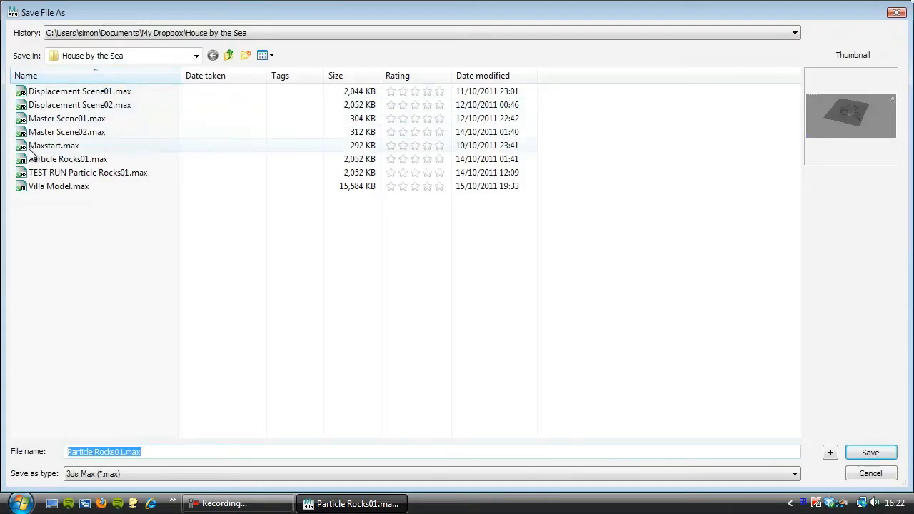
# - Save the rocks scene as Particle Rocks02.max, then open Master Scene02.max
pyautogui.click(67, 159)
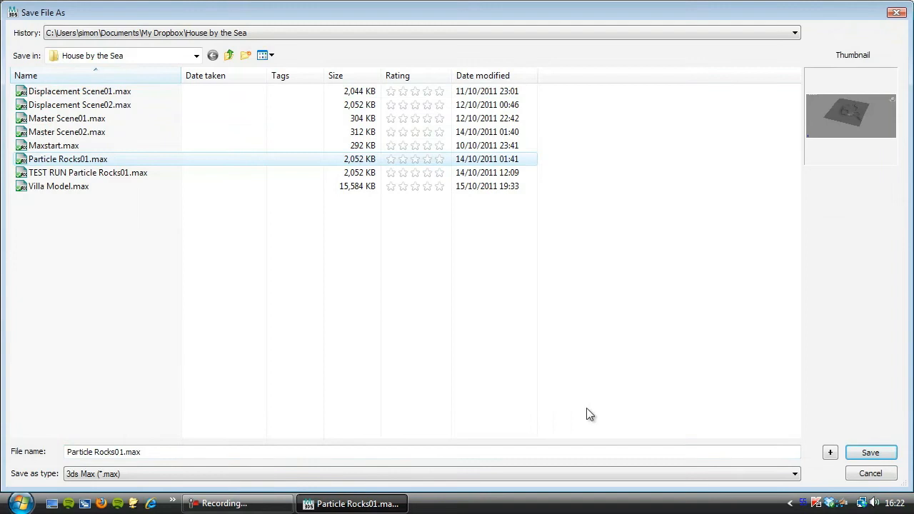
pyautogui.click(871, 452)
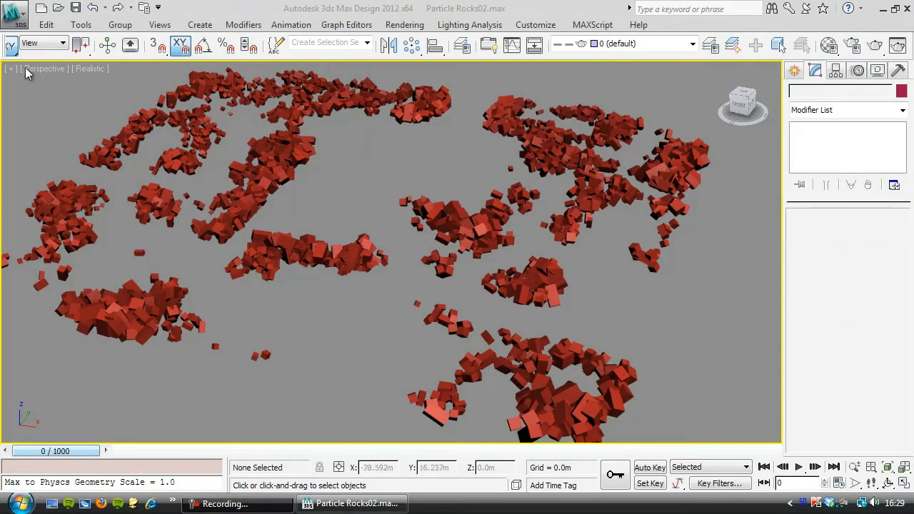
pyautogui.click(21, 13)
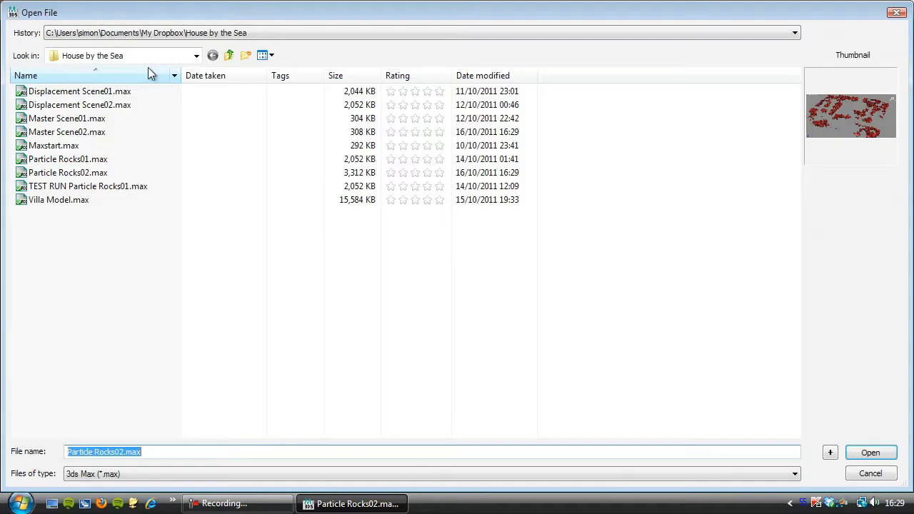
pyautogui.click(67, 131)
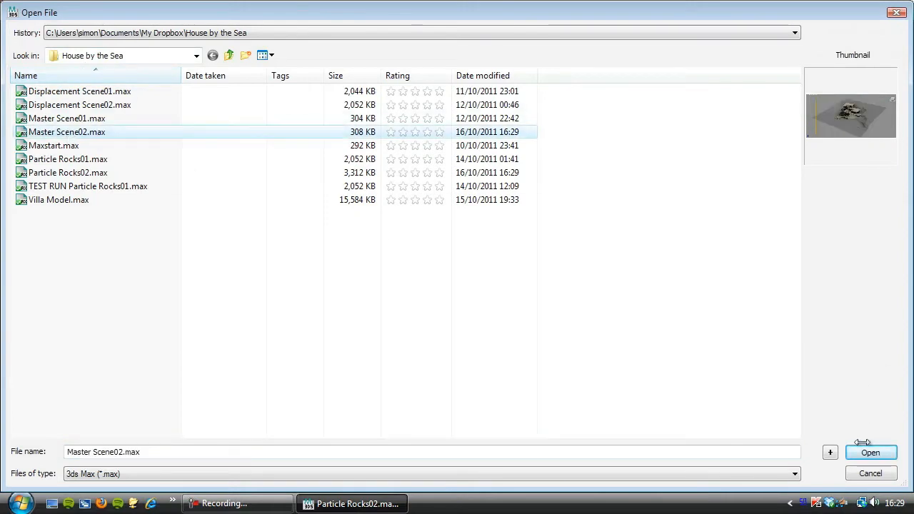
pyautogui.click(871, 452)
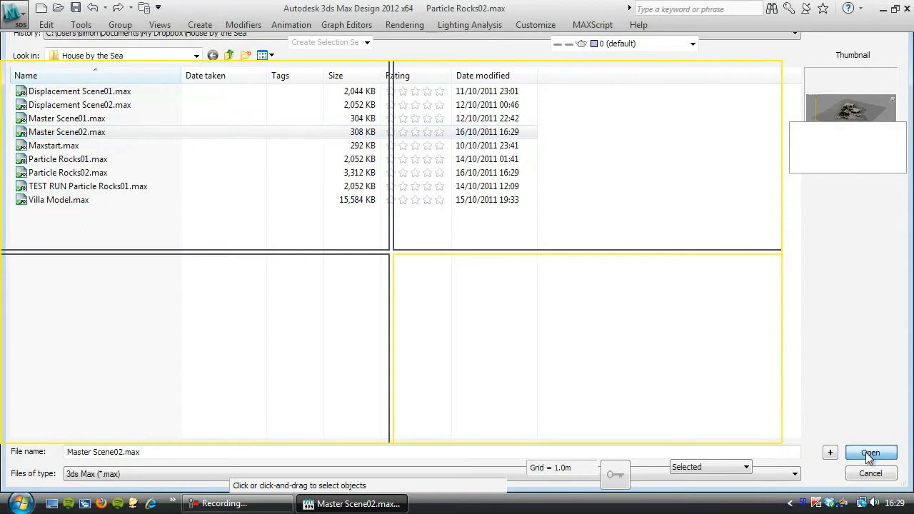
pyautogui.click(871, 453)
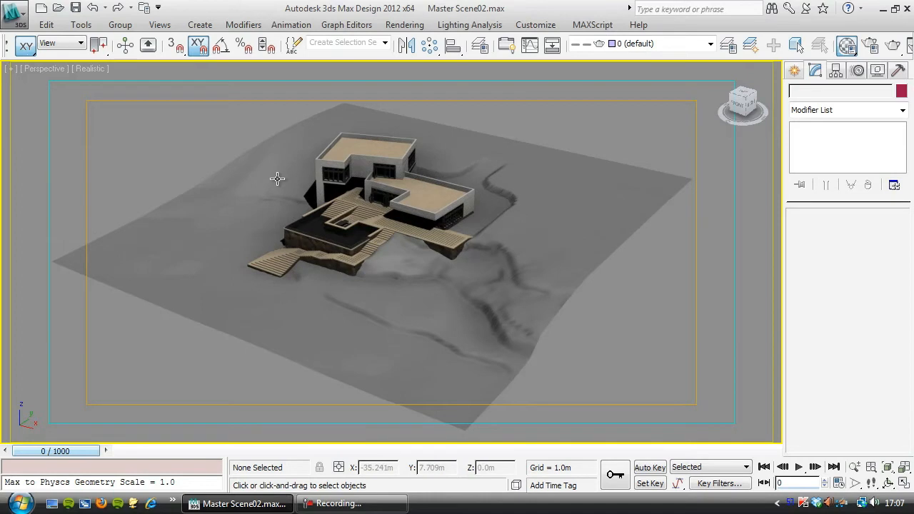
# - Merge Mesher001 from Particle Rocks02.max into the villa scene and rename it Rocks001
pyautogui.click(15, 13)
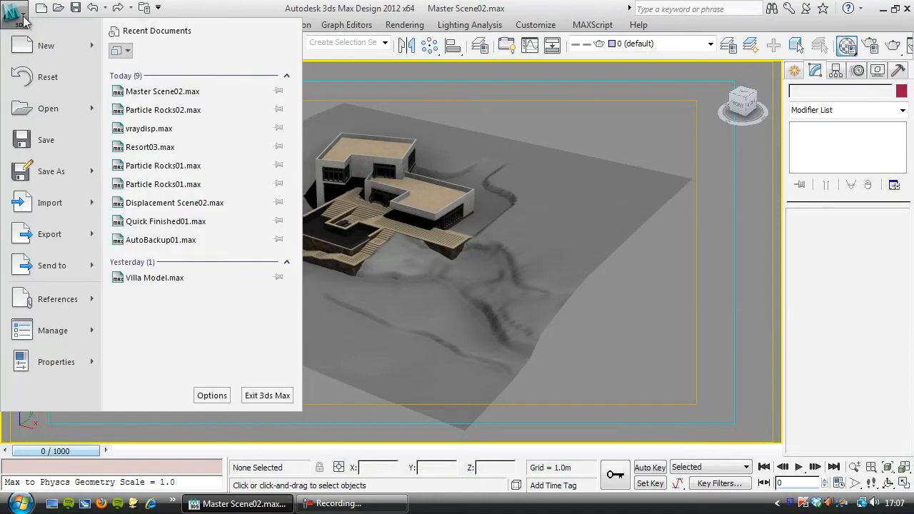
pyautogui.moveTo(50, 202)
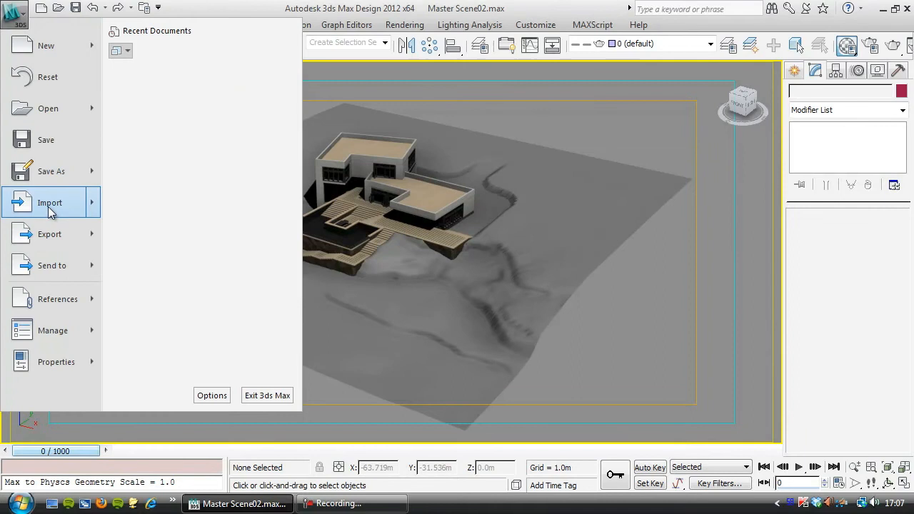
pyautogui.click(50, 202)
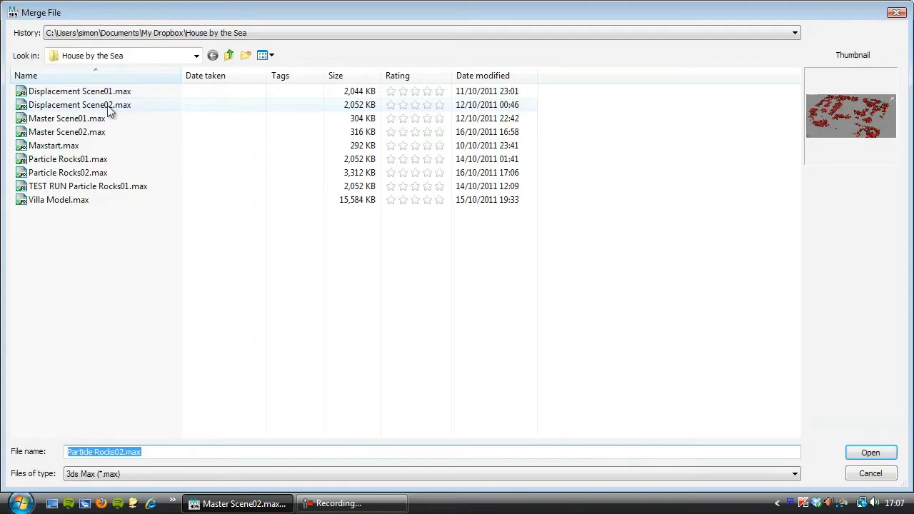
pyautogui.click(67, 172)
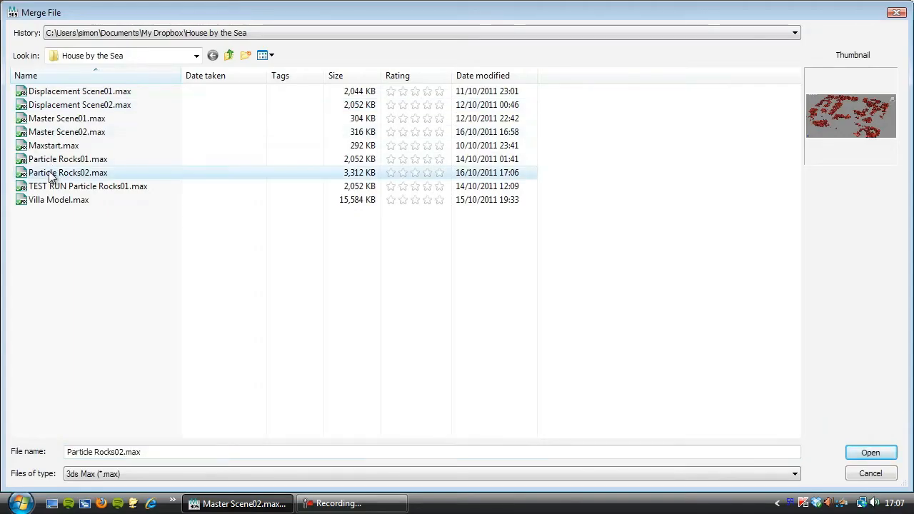
pyautogui.click(871, 452)
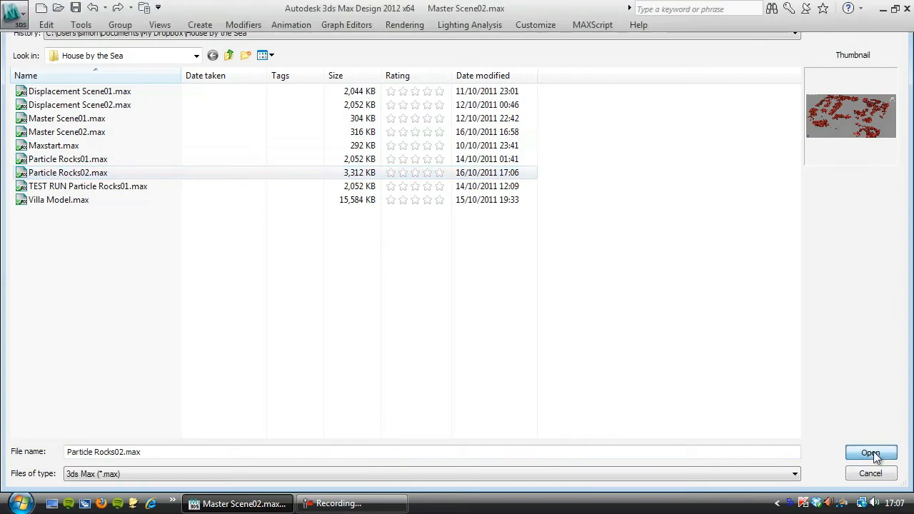
pyautogui.click(871, 453)
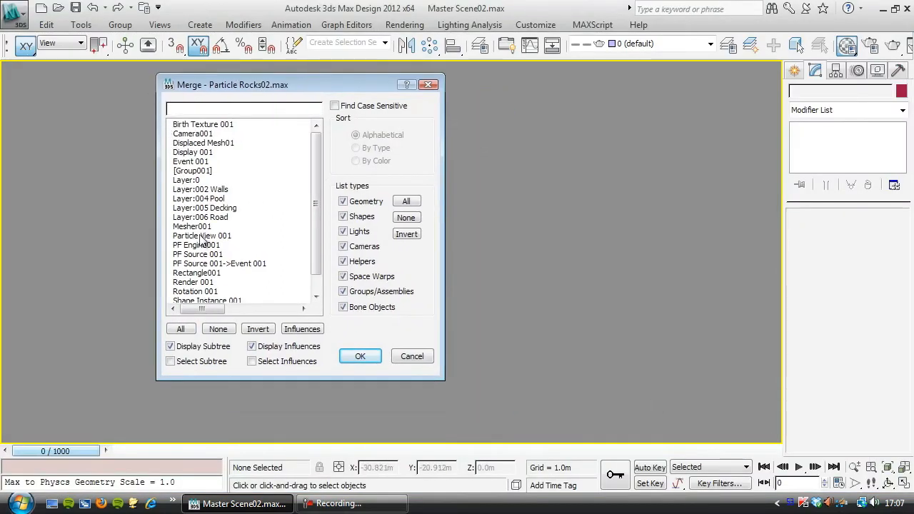
pyautogui.moveTo(199, 240)
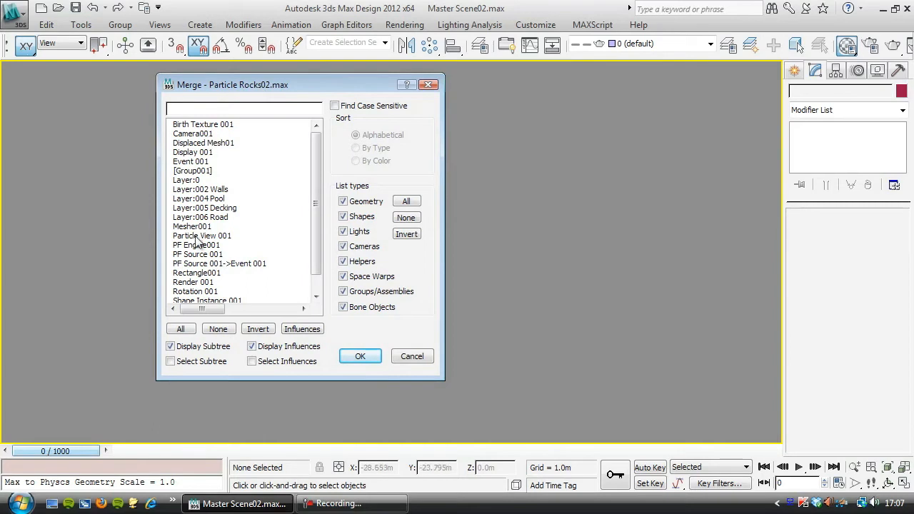
pyautogui.click(191, 226)
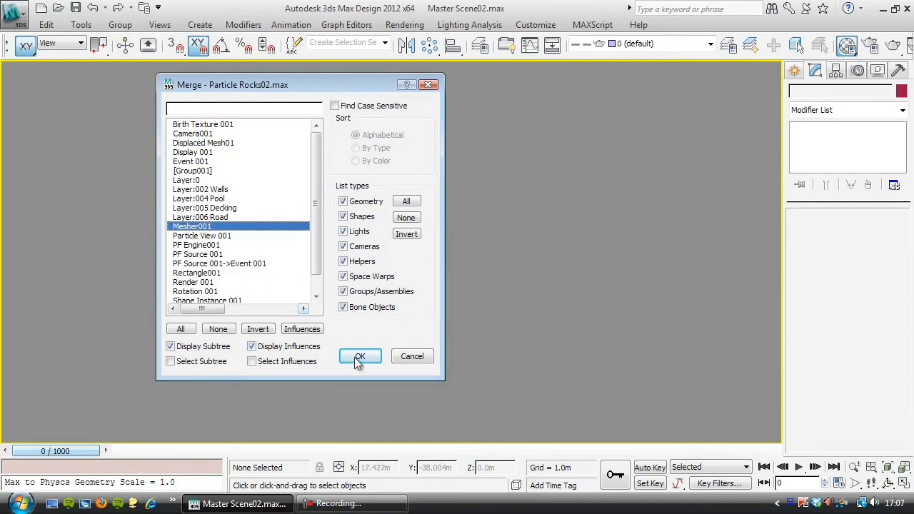
pyautogui.click(360, 356)
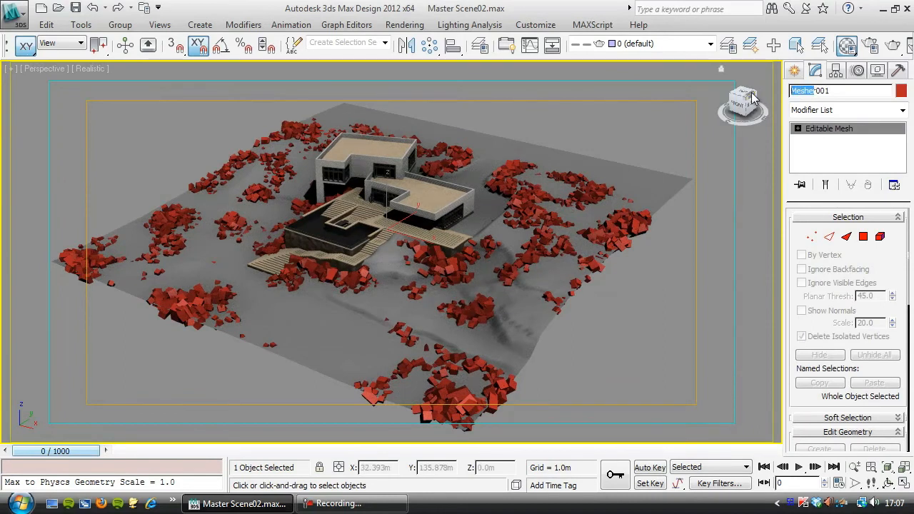
pyautogui.write('Rock01')
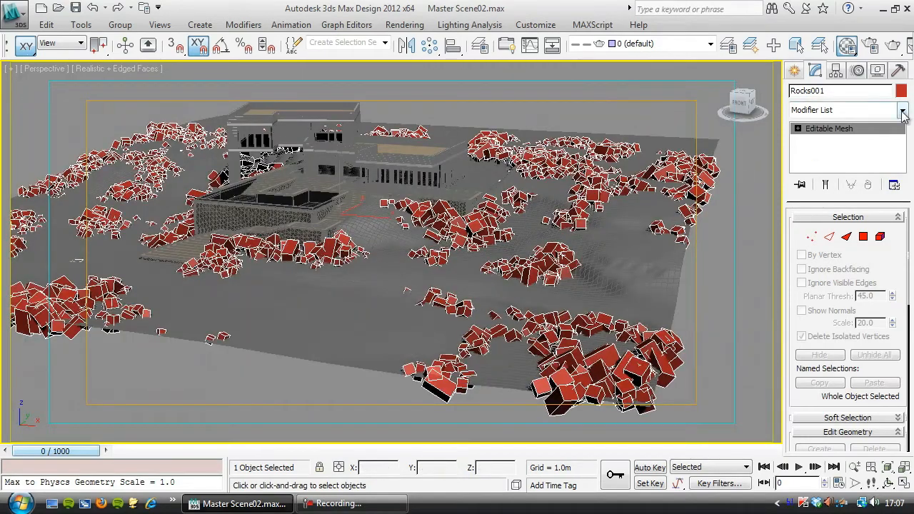
# - Add a Tessellate modifier to Rocks001 (Edge, Tension 25, 1 iteration)
pyautogui.click(903, 110)
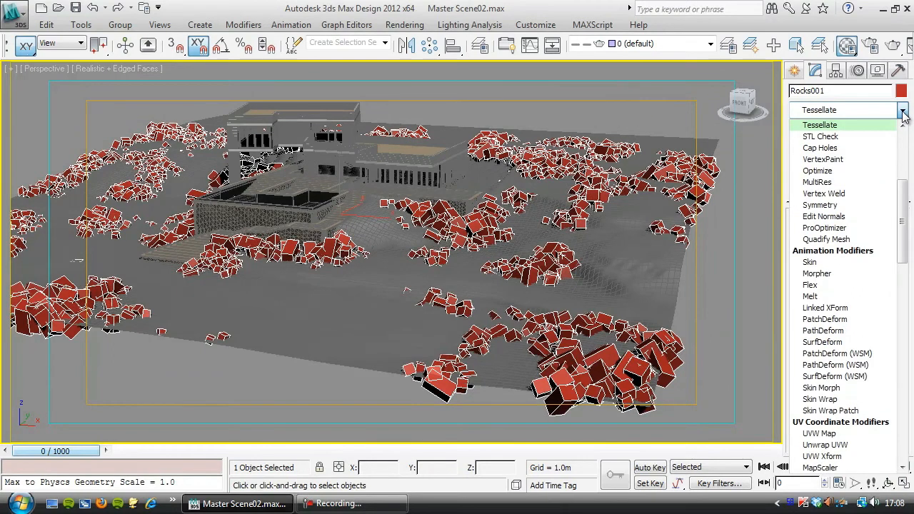
pyautogui.click(820, 124)
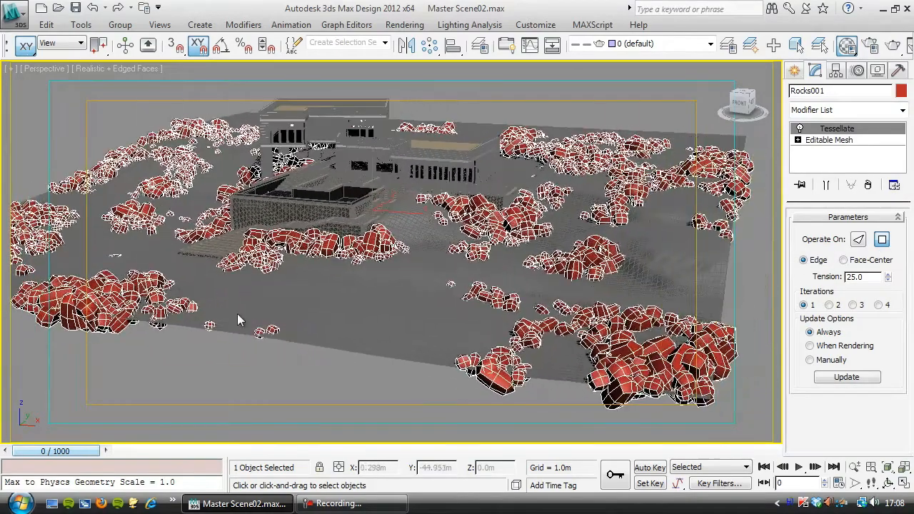
pyautogui.click(902, 110)
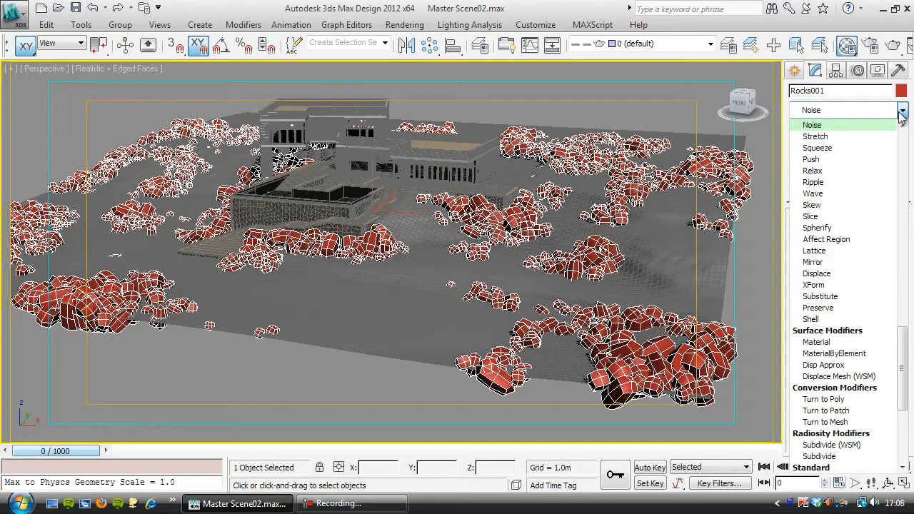
# - Add a Noise modifier with scale 0.5 to Rocks001, toggling it off and on to compare
pyautogui.click(812, 125)
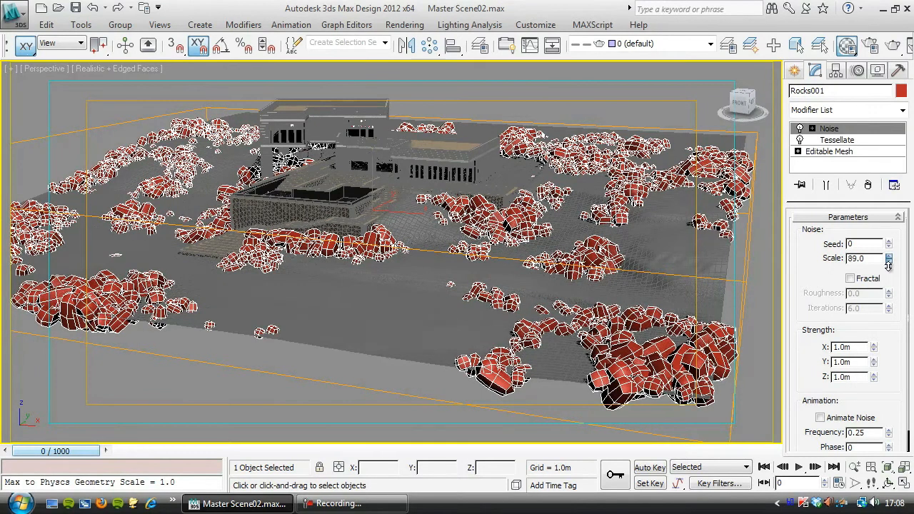
pyautogui.moveTo(888, 258); pyautogui.dragTo(888, 300)
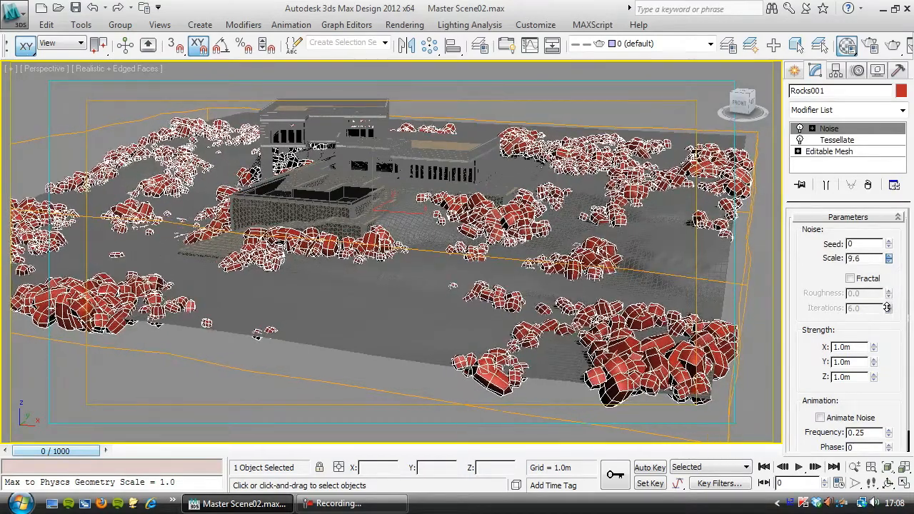
pyautogui.moveTo(888, 255); pyautogui.dragTo(889, 260)
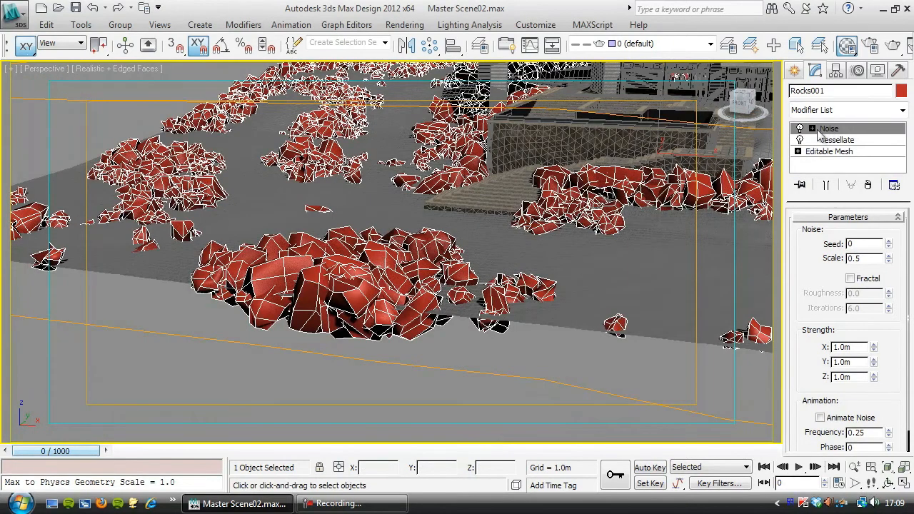
pyautogui.click(800, 139)
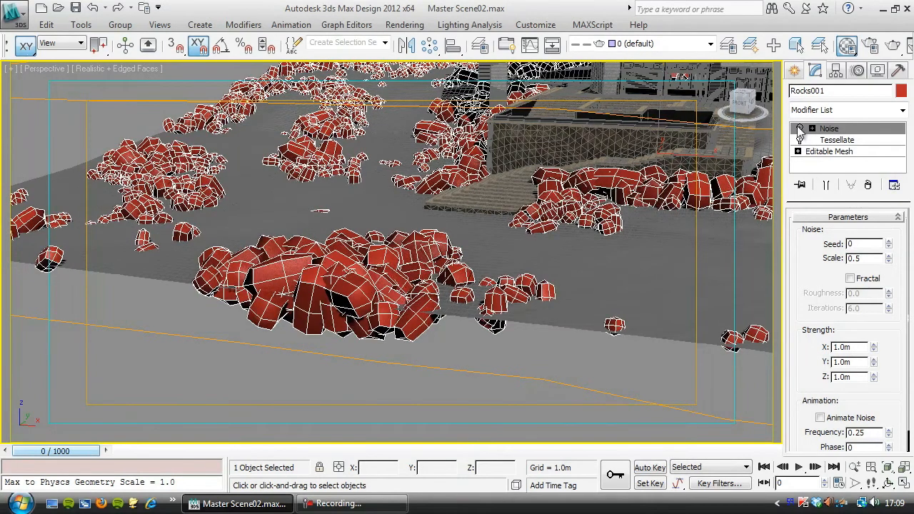
pyautogui.click(802, 140)
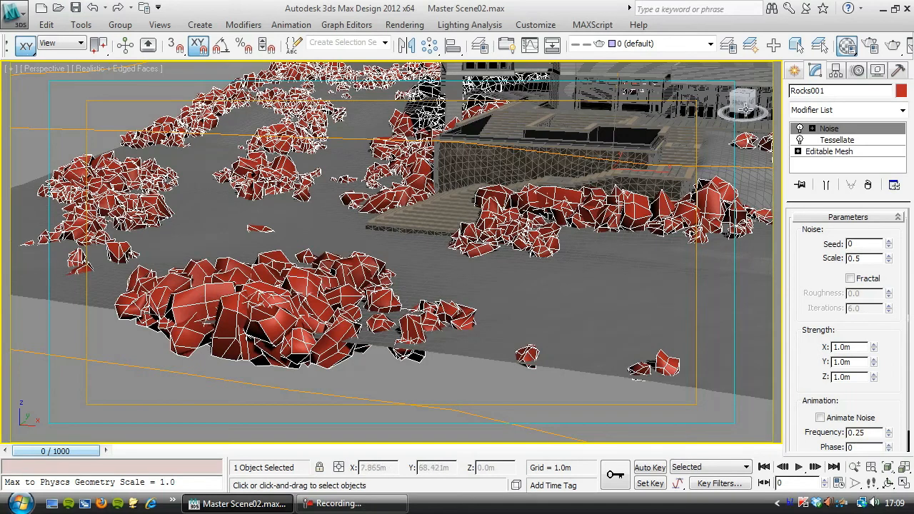
pyautogui.click(901, 109)
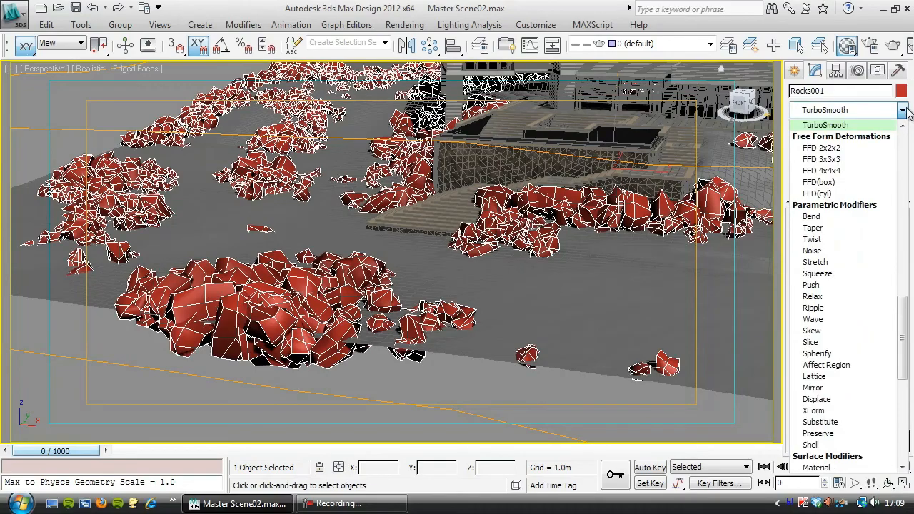
# - Replace TurboSmooth with VRayDisplacementMod set to Subdivision, Amount 0.2m, Shift -0.1m
pyautogui.click(825, 125)
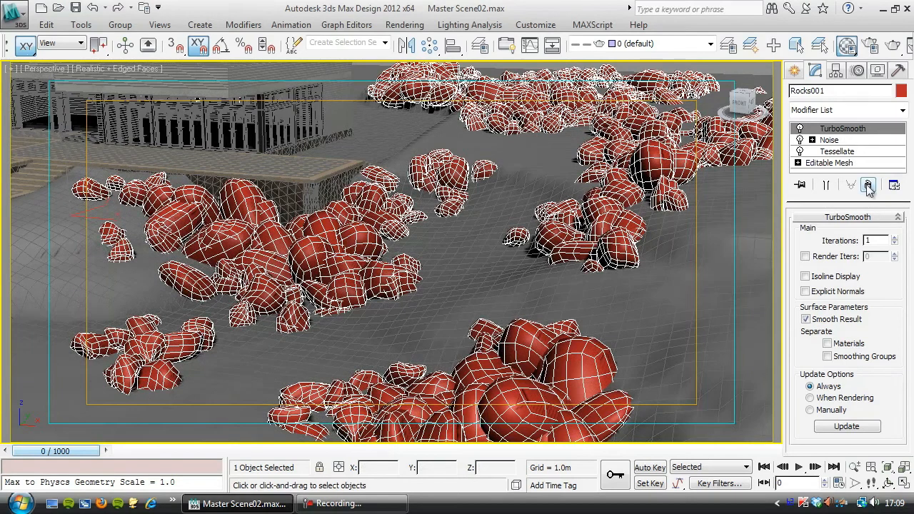
pyautogui.click(904, 109)
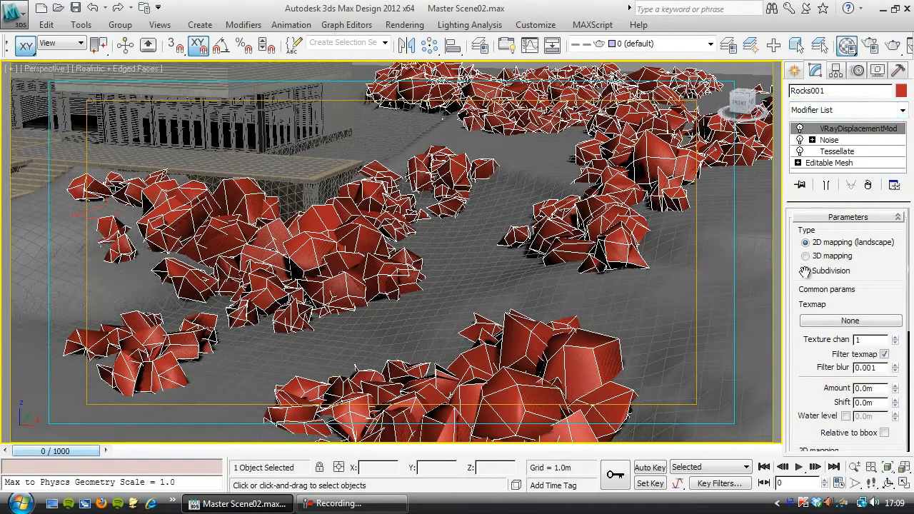
pyautogui.click(805, 271)
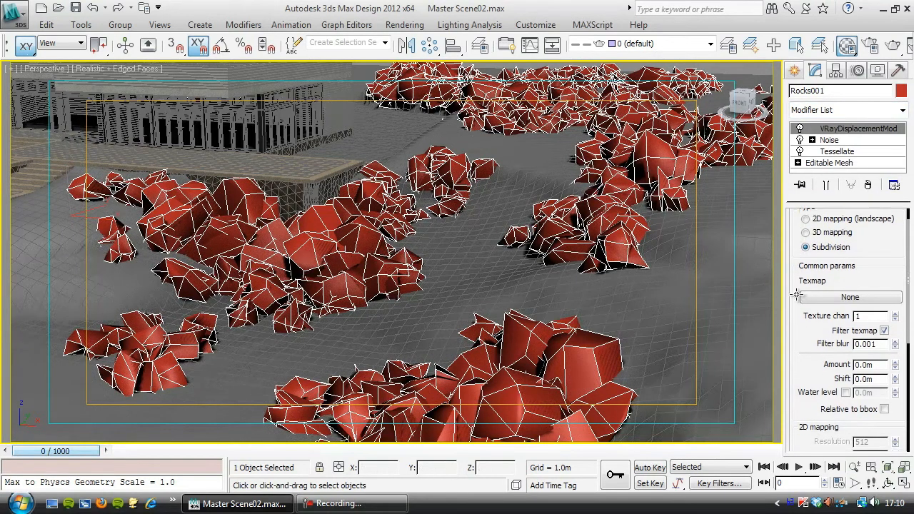
pyautogui.scroll(-3)
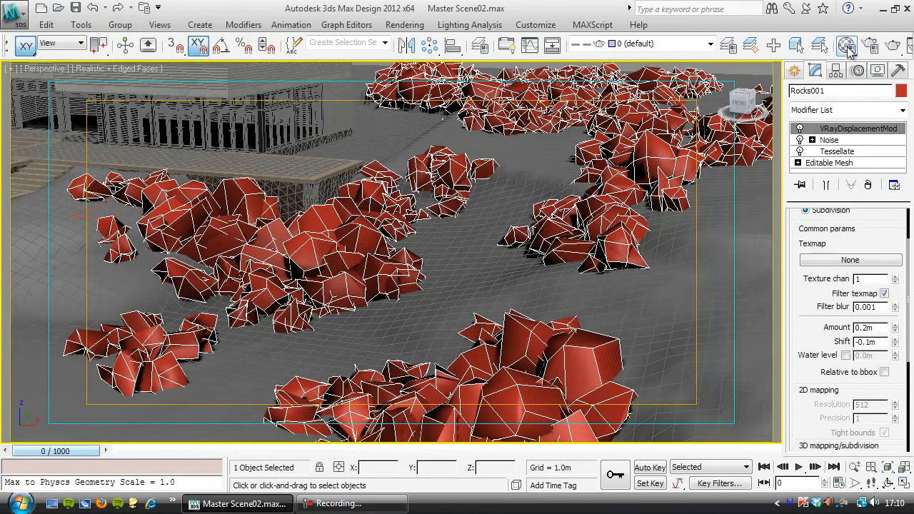
pyautogui.click(848, 45)
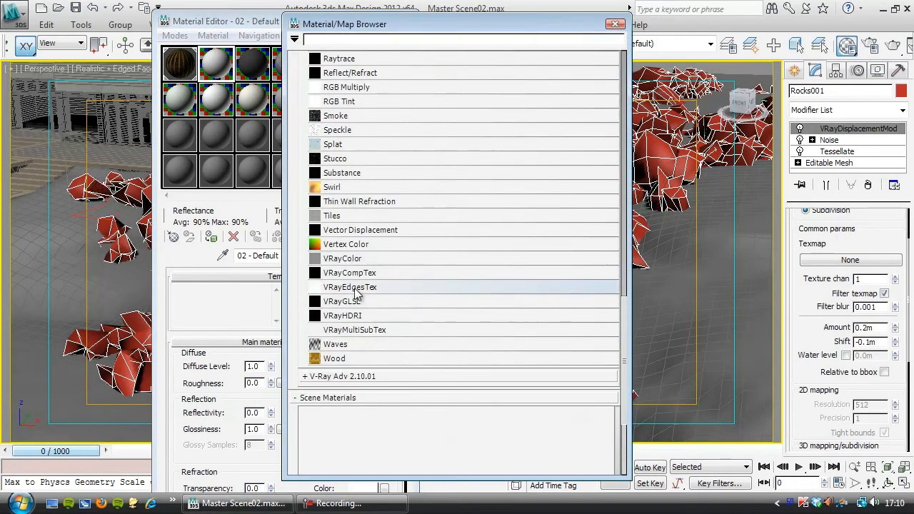
# - Turn an empty Material Editor slot into a VRayMtl and bring up its Diffuse map choices
pyautogui.click(340, 376)
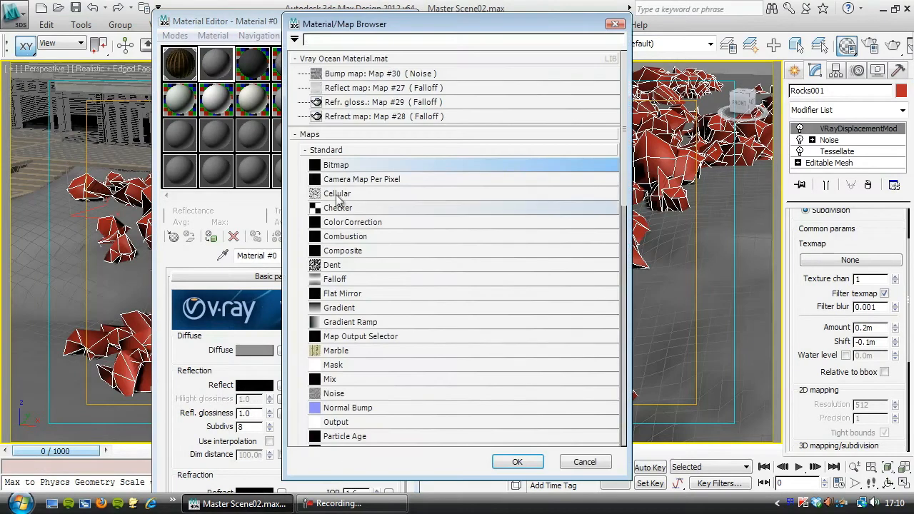
pyautogui.moveTo(346, 236)
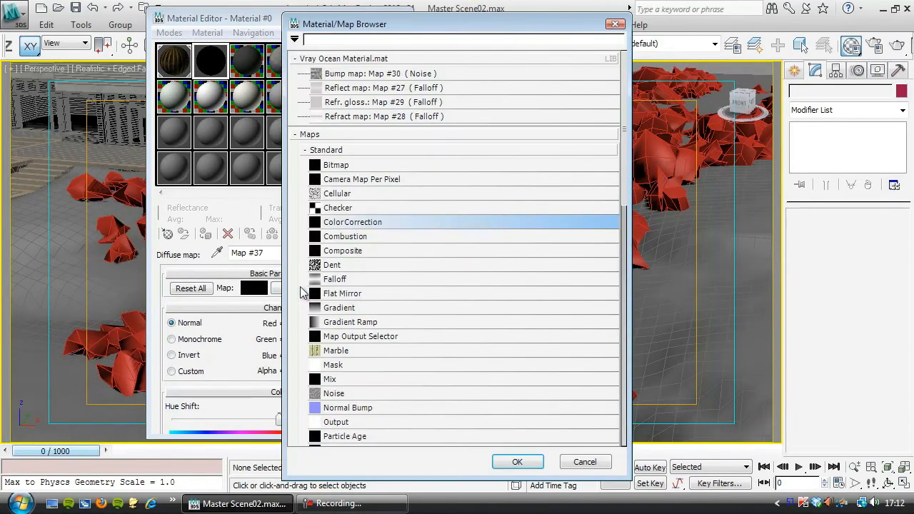
pyautogui.moveTo(329, 219)
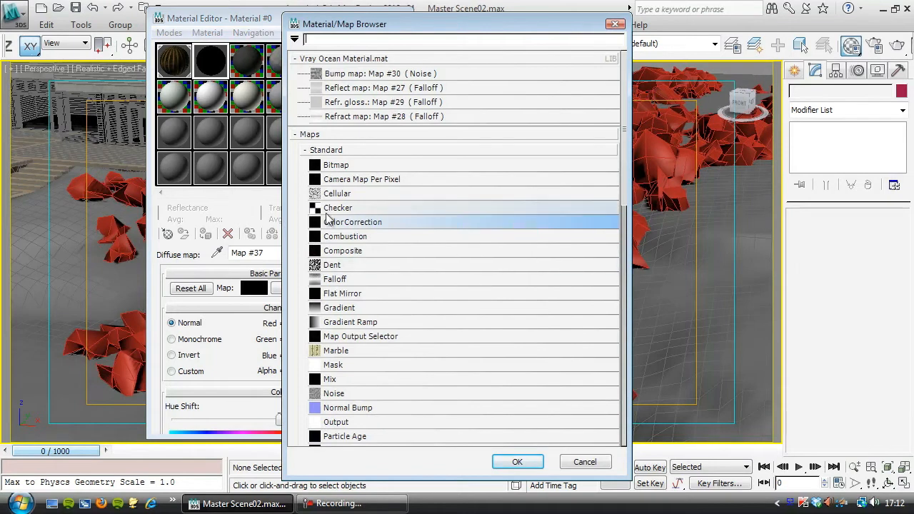
# - Load Rock01.jpg as the diffuse bitmap, shown in viewport, with a 10.0m size width
pyautogui.doubleClick(336, 165)
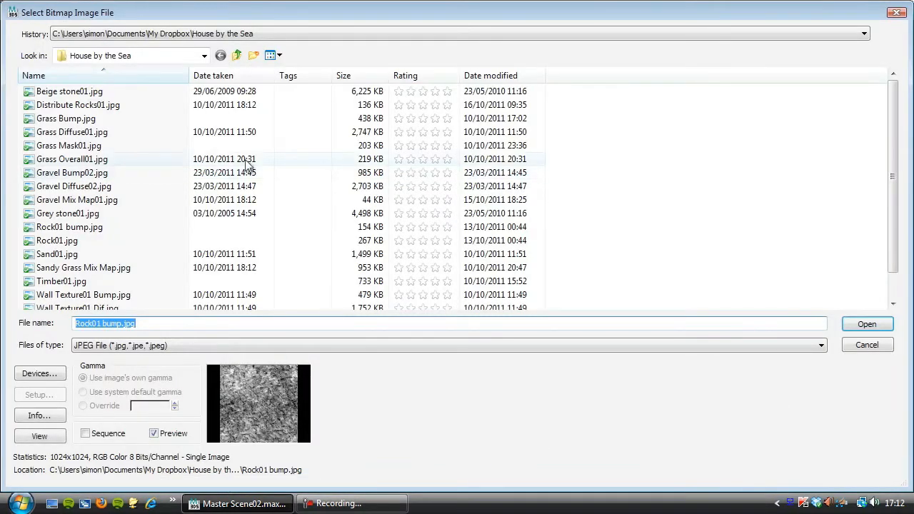
pyautogui.click(55, 240)
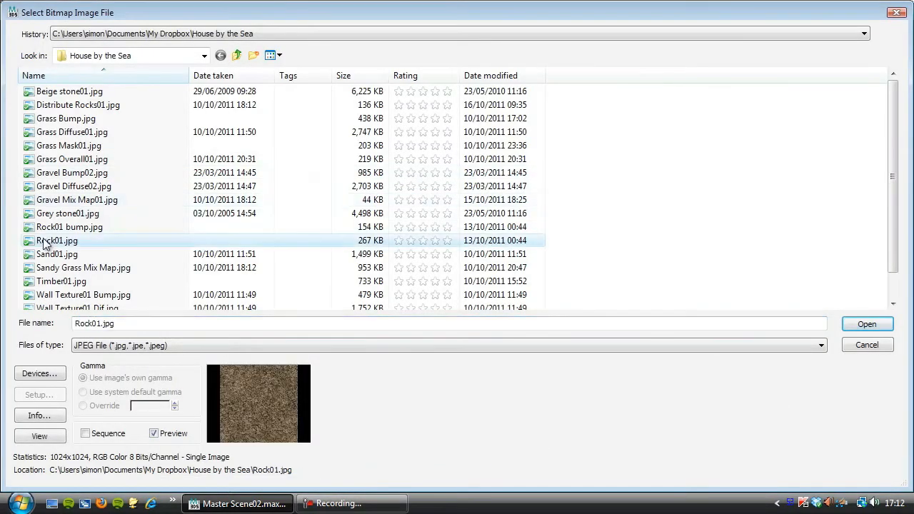
pyautogui.click(57, 240)
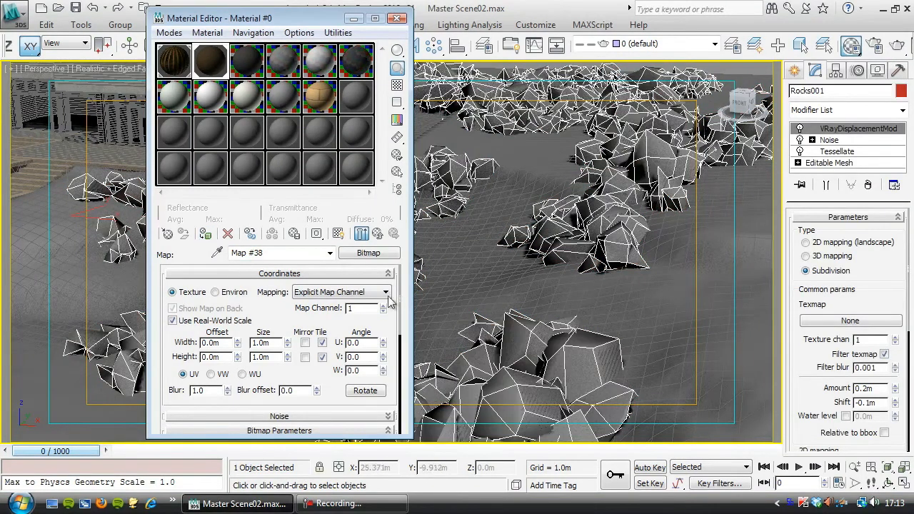
pyautogui.click(338, 233)
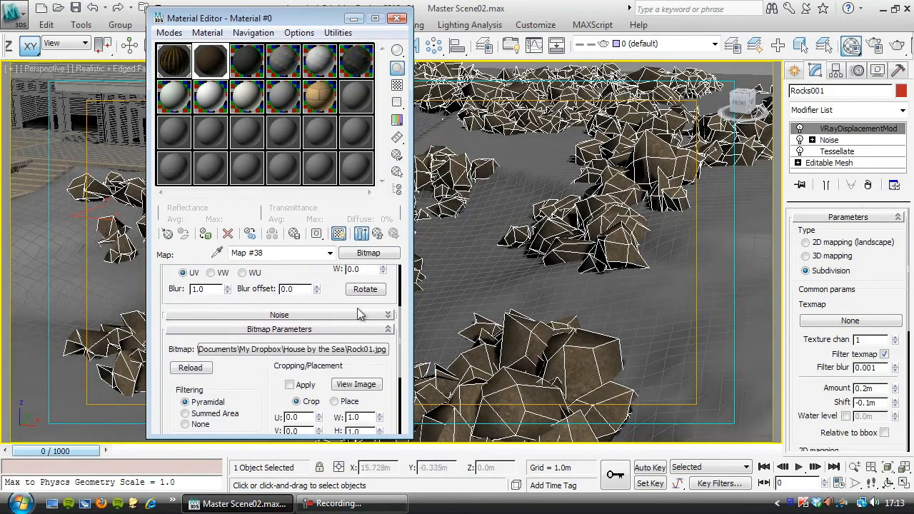
pyautogui.click(357, 384)
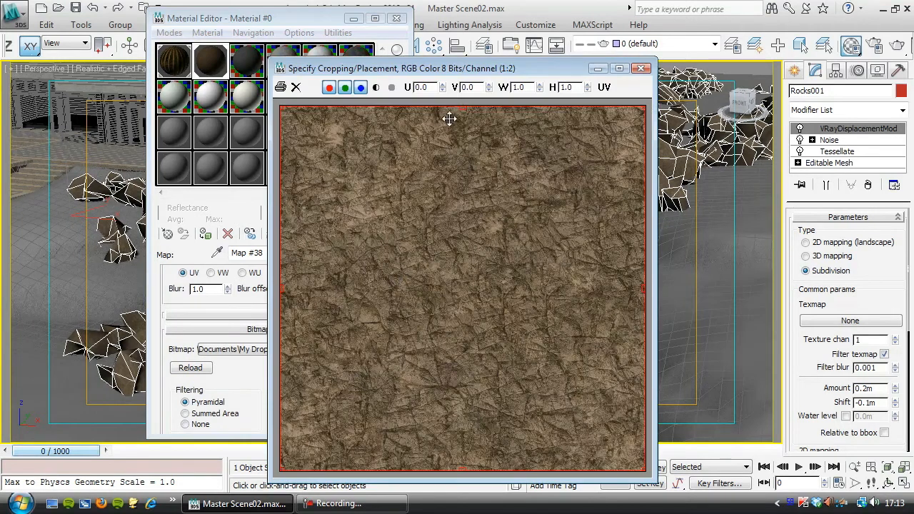
pyautogui.moveTo(450, 68); pyautogui.dragTo(587, 29)
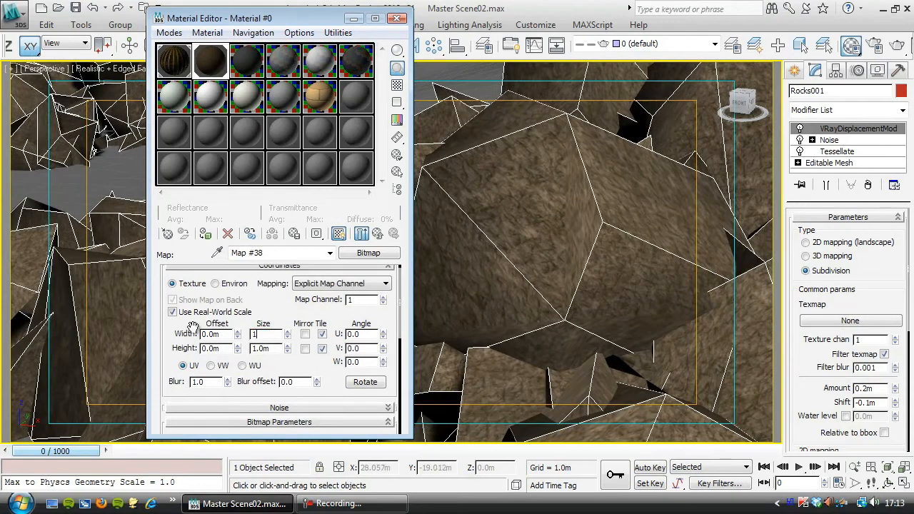
pyautogui.write('10.0m')
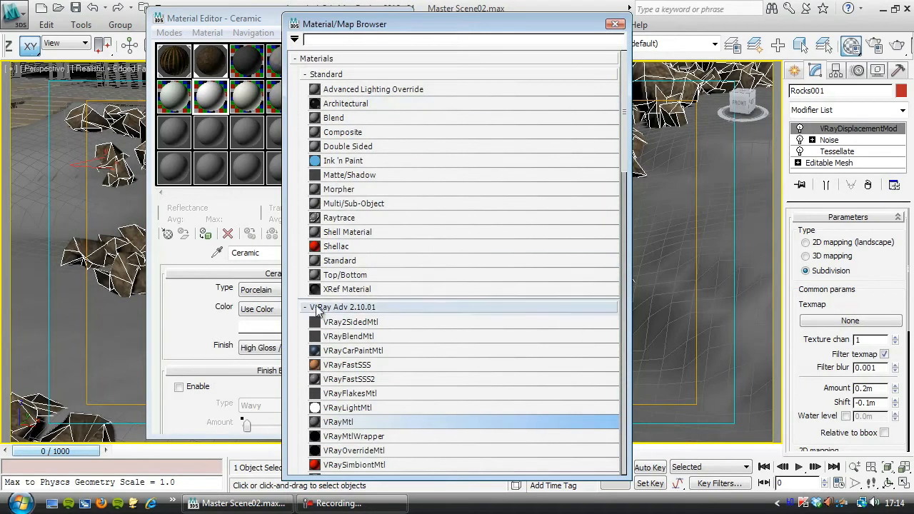
# - Load Rock01 bump.jpg as a bitmap and instance it into the VRayDisplacementMod Texmap slot
pyautogui.click(306, 307)
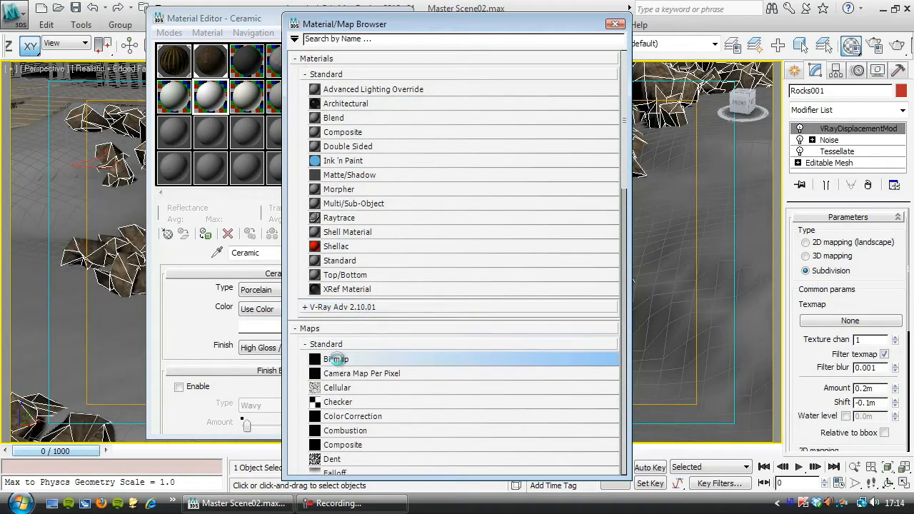
pyautogui.doubleClick(337, 359)
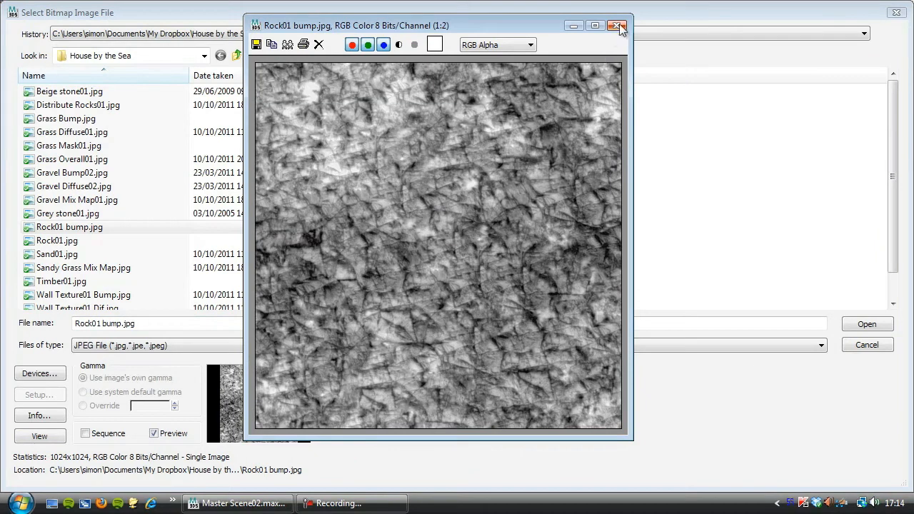
pyautogui.click(617, 25)
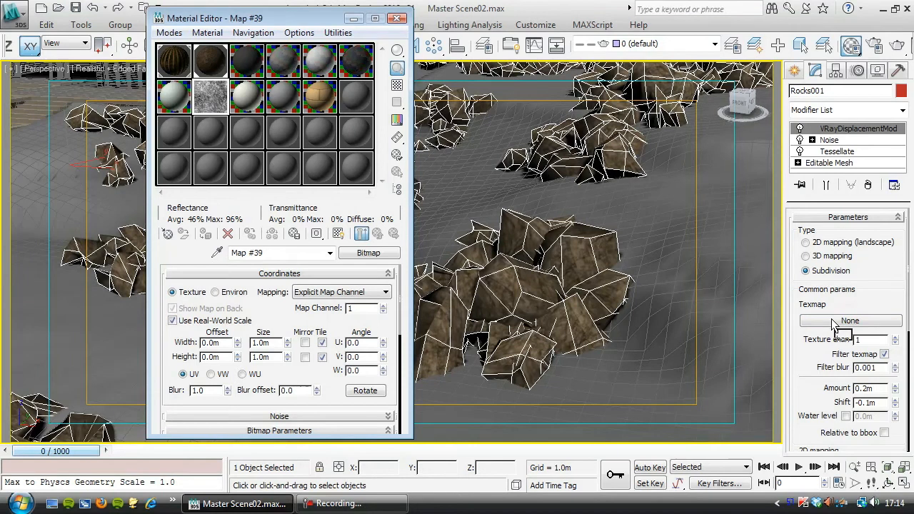
pyautogui.click(850, 320)
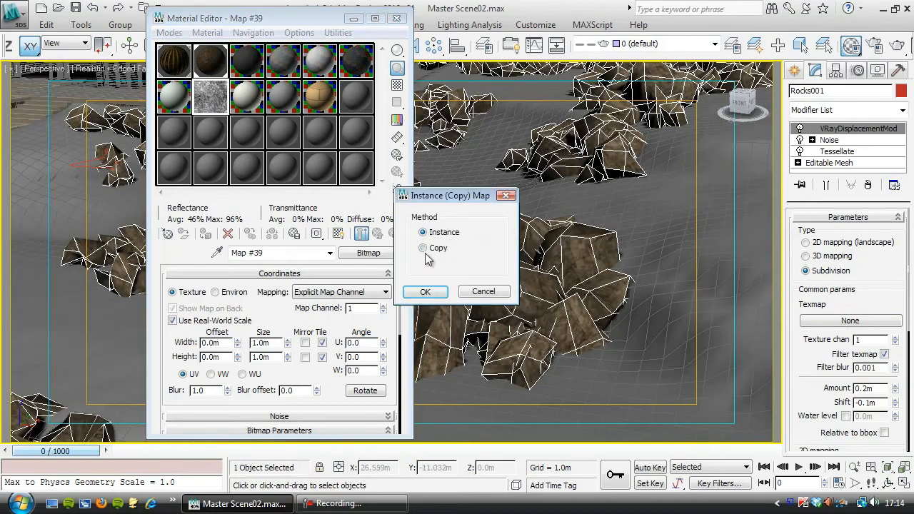
pyautogui.click(425, 291)
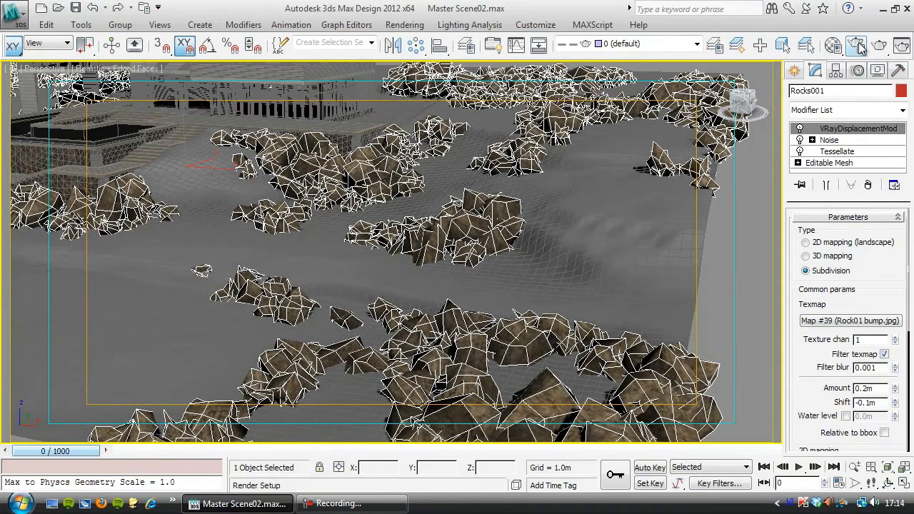
# - Render the villa terrain with V-Ray to check the displaced rocks
pyautogui.click(860, 44)
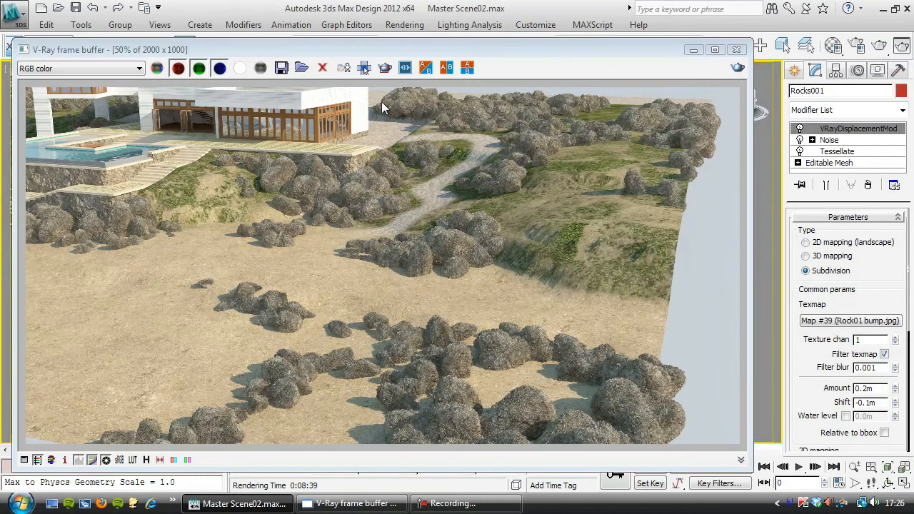
pyautogui.moveTo(472, 157)
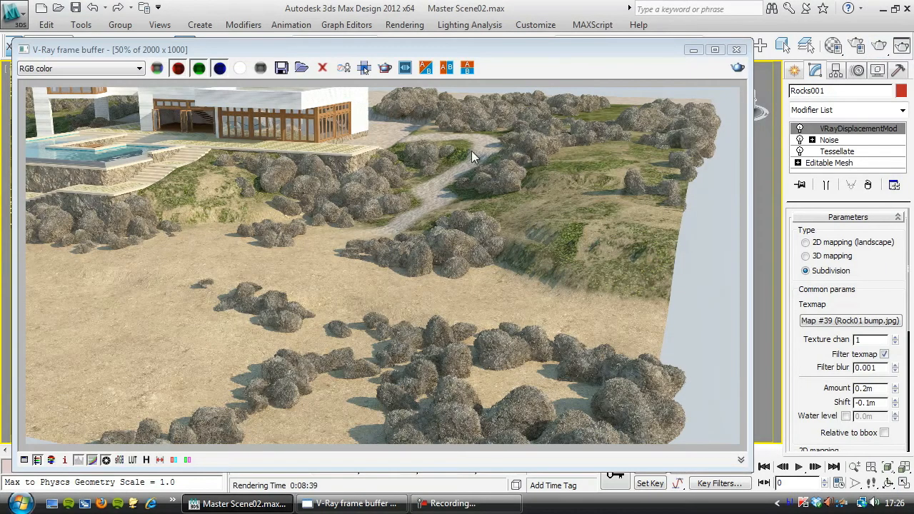
pyautogui.moveTo(276, 171)
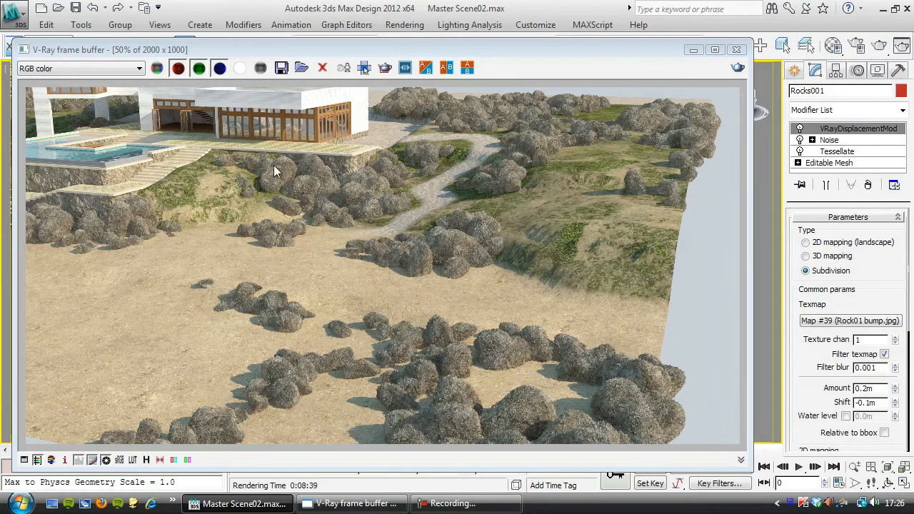
pyautogui.moveTo(407, 192)
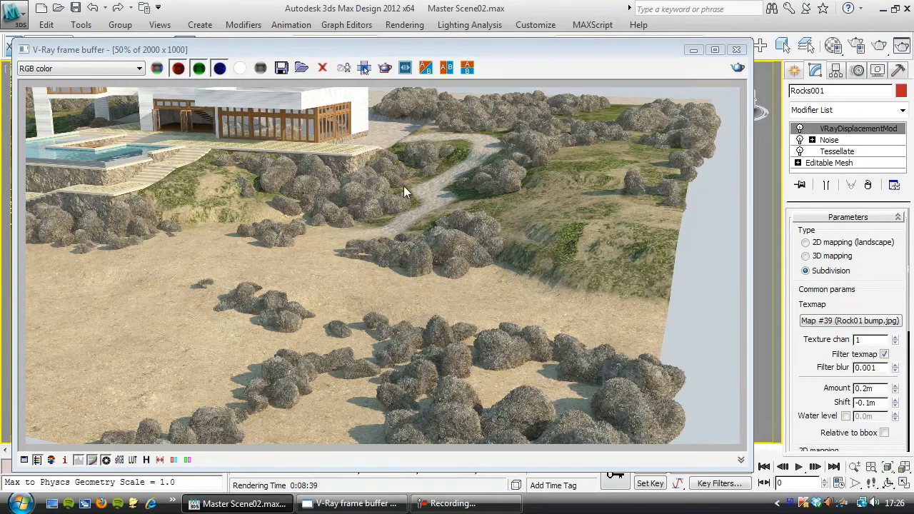
pyautogui.moveTo(448, 246)
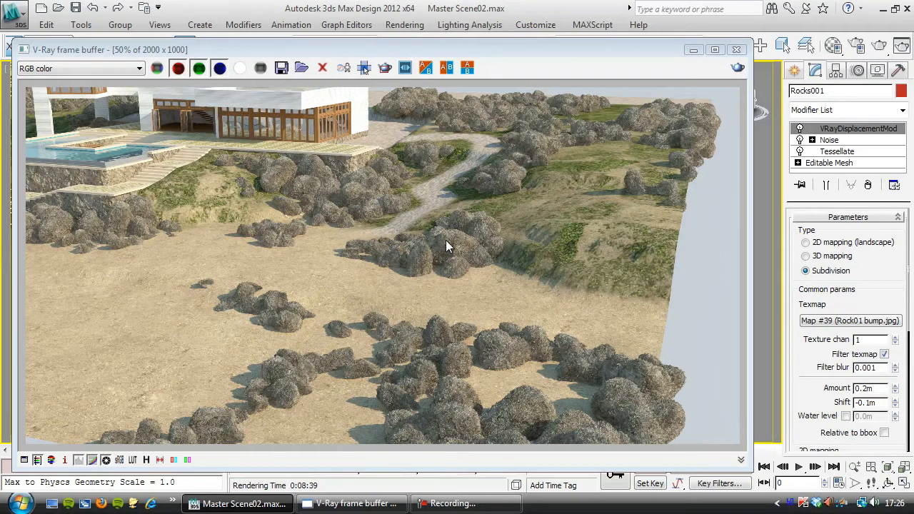
pyautogui.moveTo(387, 357)
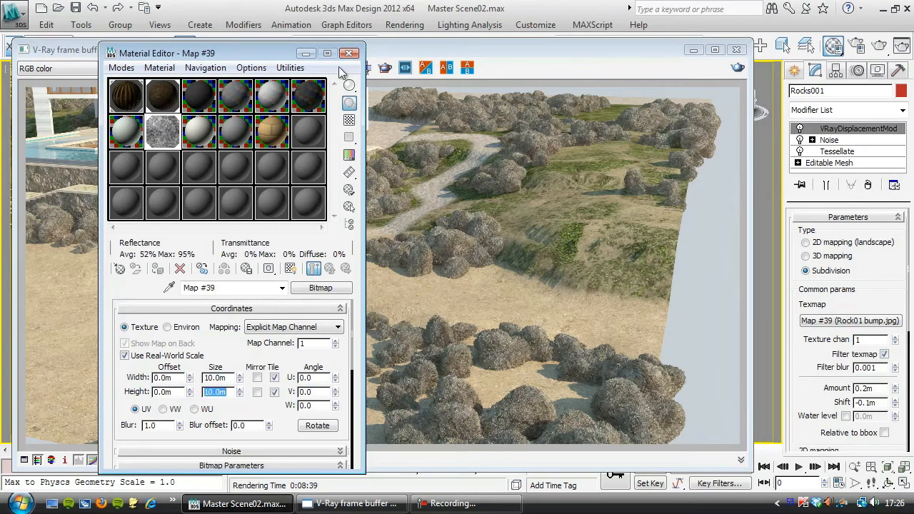
# - Close the Material Editor and re-render the terrain with the 10 m bump map tiling
pyautogui.click(345, 52)
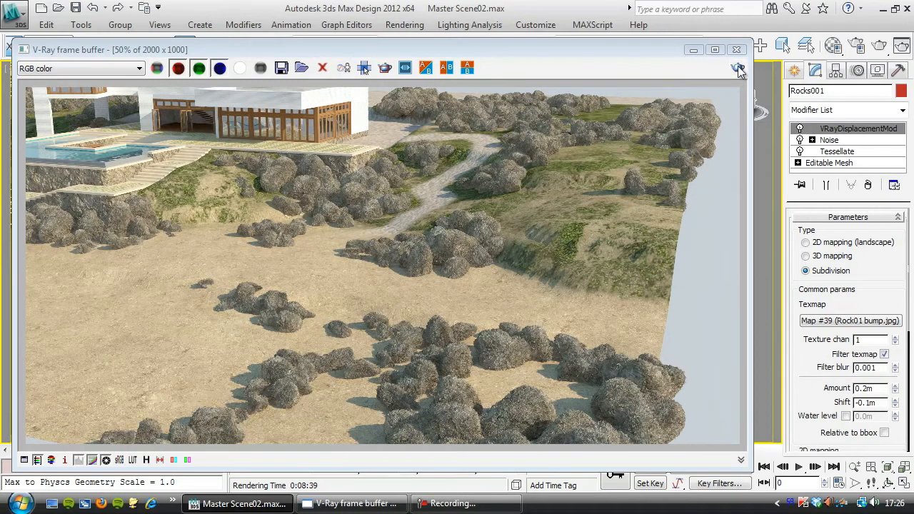
pyautogui.click(739, 69)
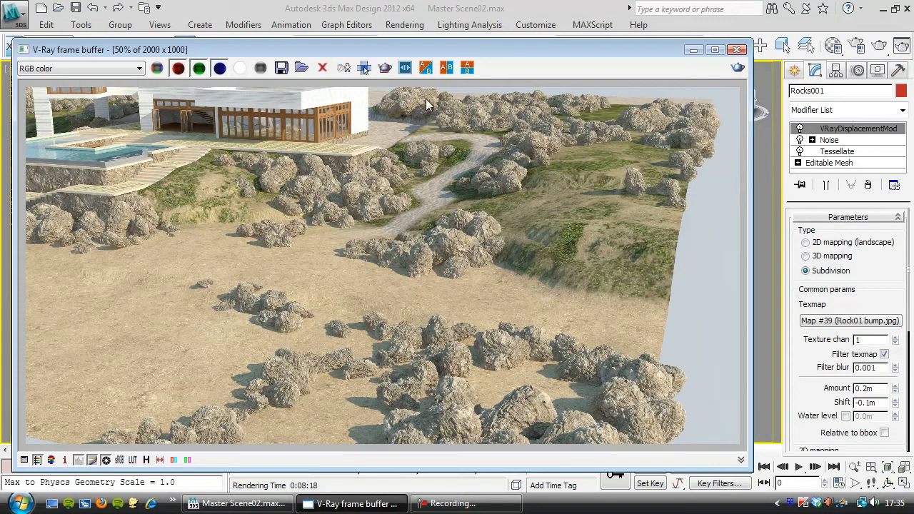
pyautogui.moveTo(495, 130)
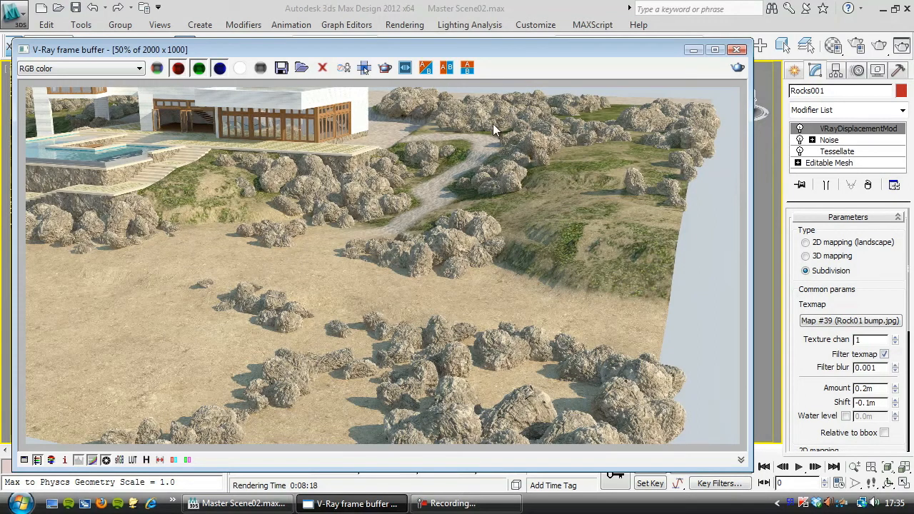
pyautogui.moveTo(423, 222)
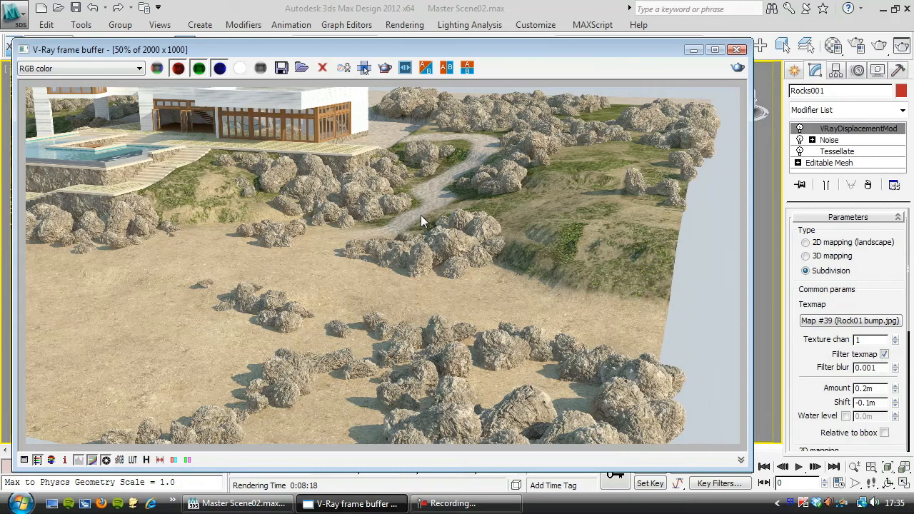
pyautogui.moveTo(263, 179)
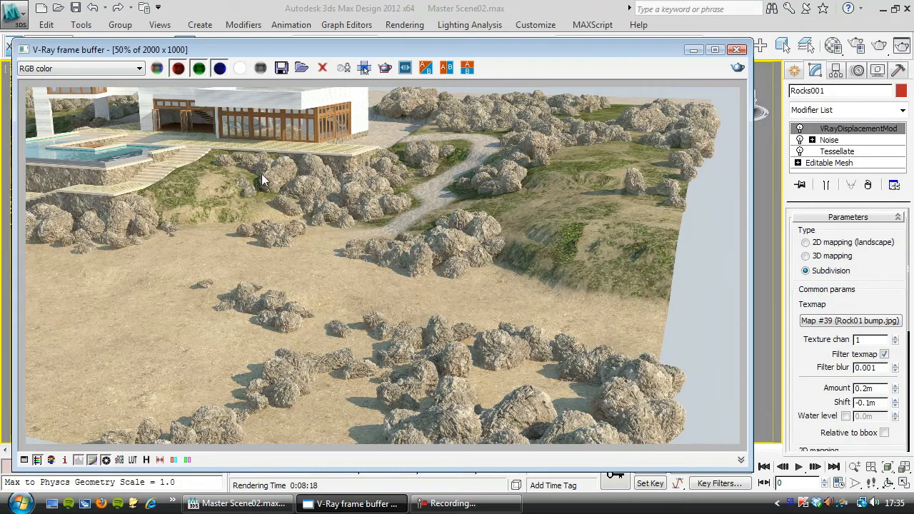
pyautogui.moveTo(506, 216)
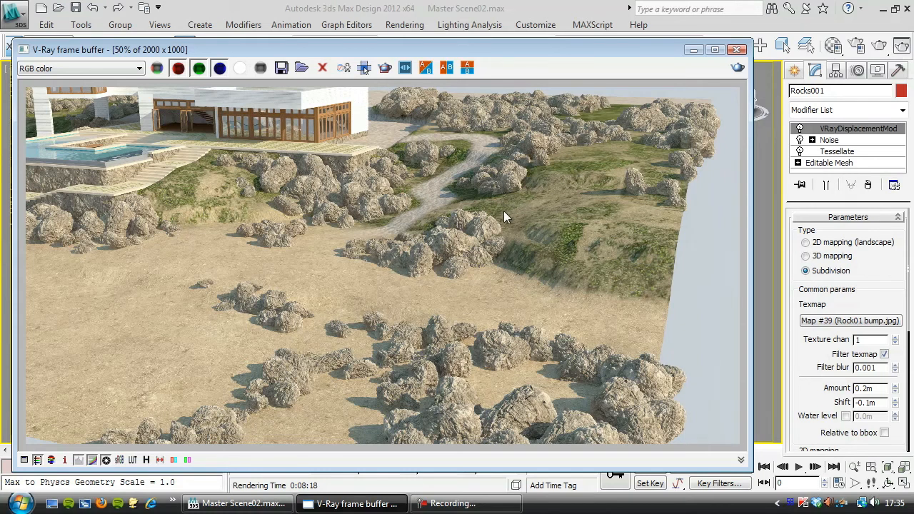
pyautogui.moveTo(553, 198)
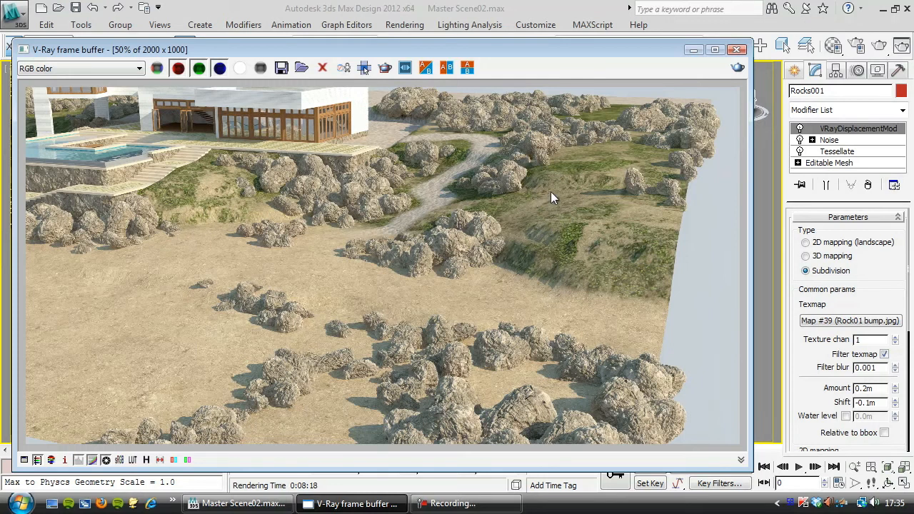
pyautogui.moveTo(570, 194)
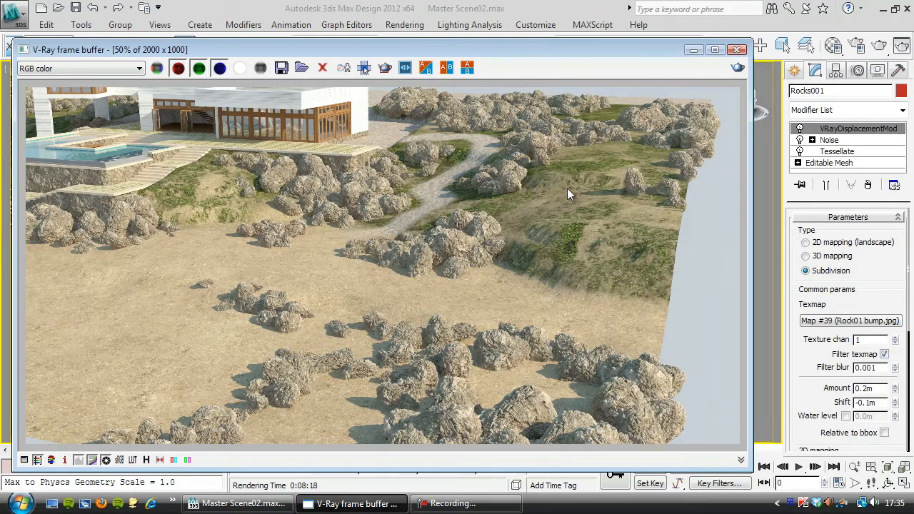
pyautogui.moveTo(461, 159)
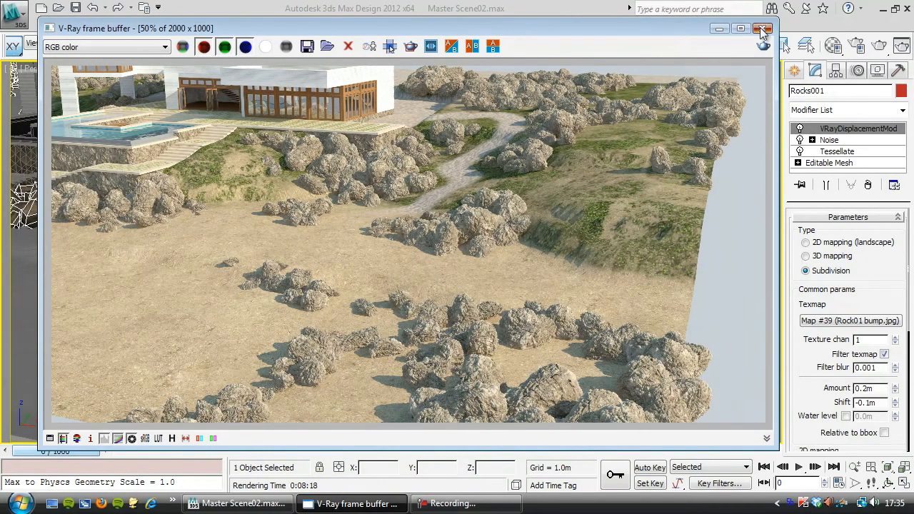
# - Close the V-Ray frame buffer and bring up the application menu's file commands
pyautogui.click(760, 27)
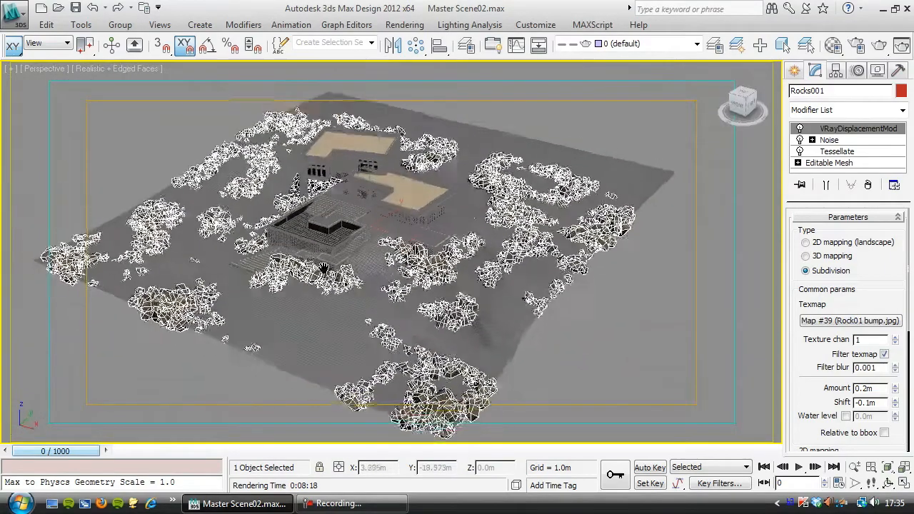
pyautogui.click(15, 11)
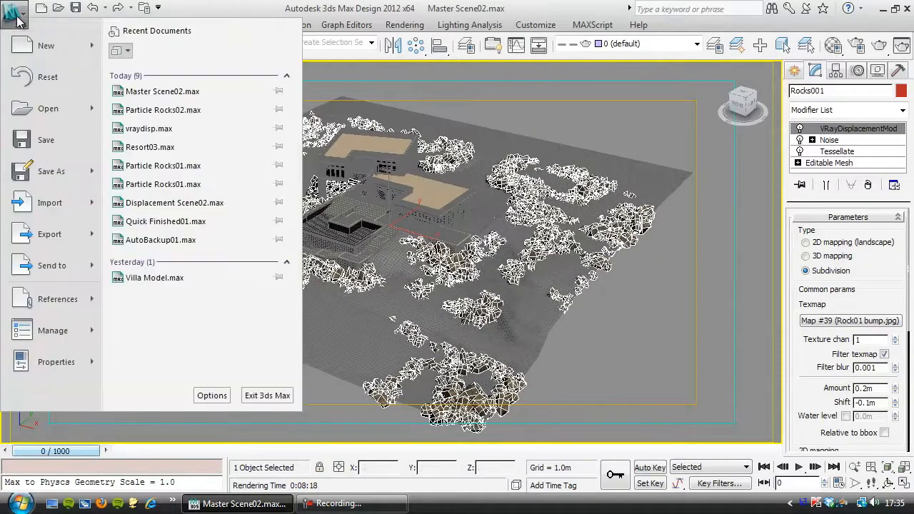